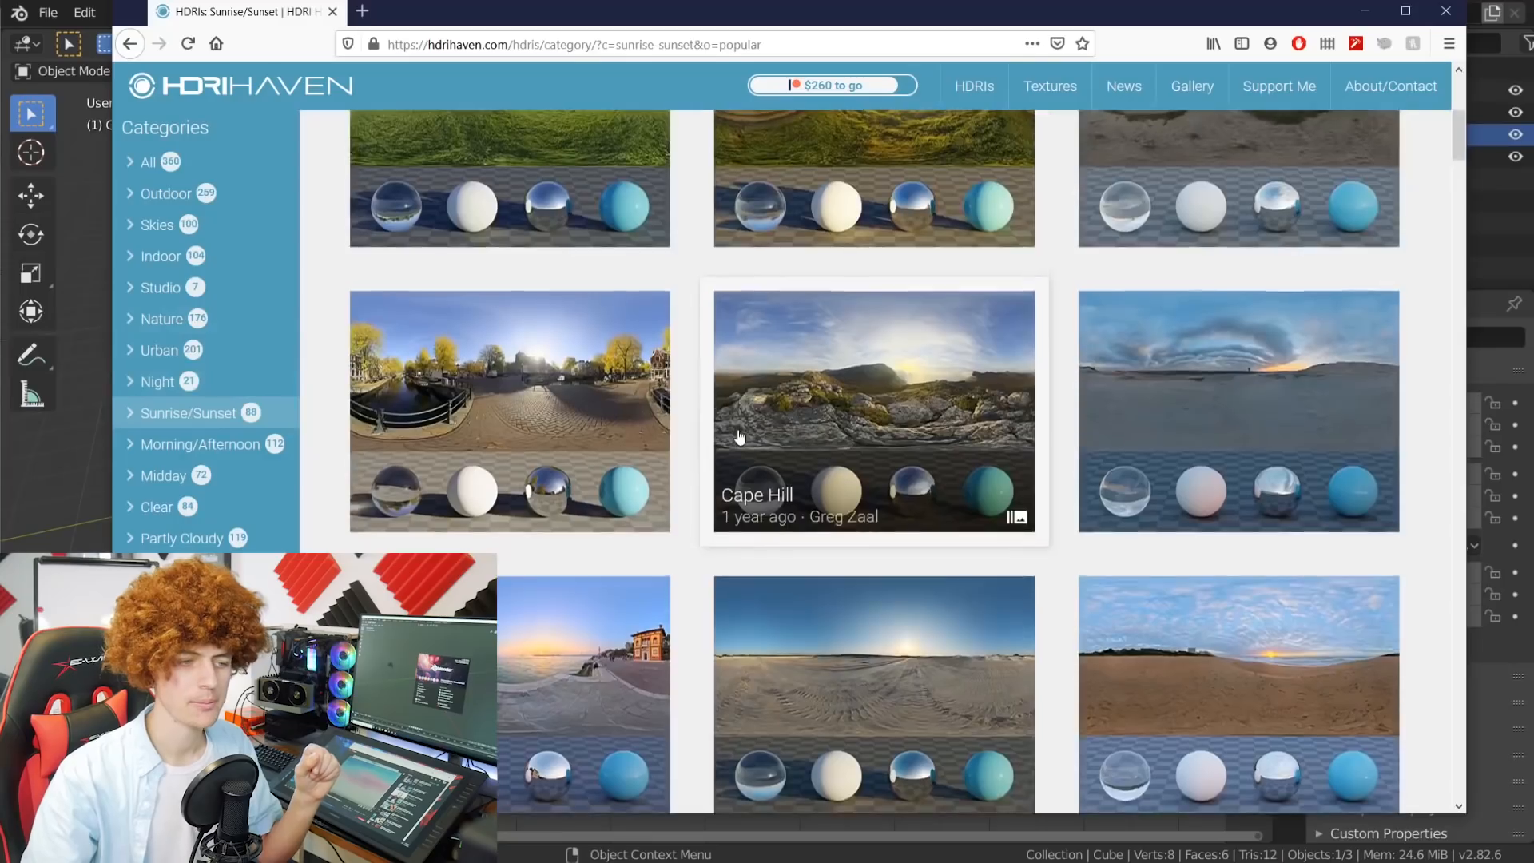
# Step: Scroll the view while lighting the scene with a sunset HDRI and adding a scaled water plane
pyautogui.scroll(-3)
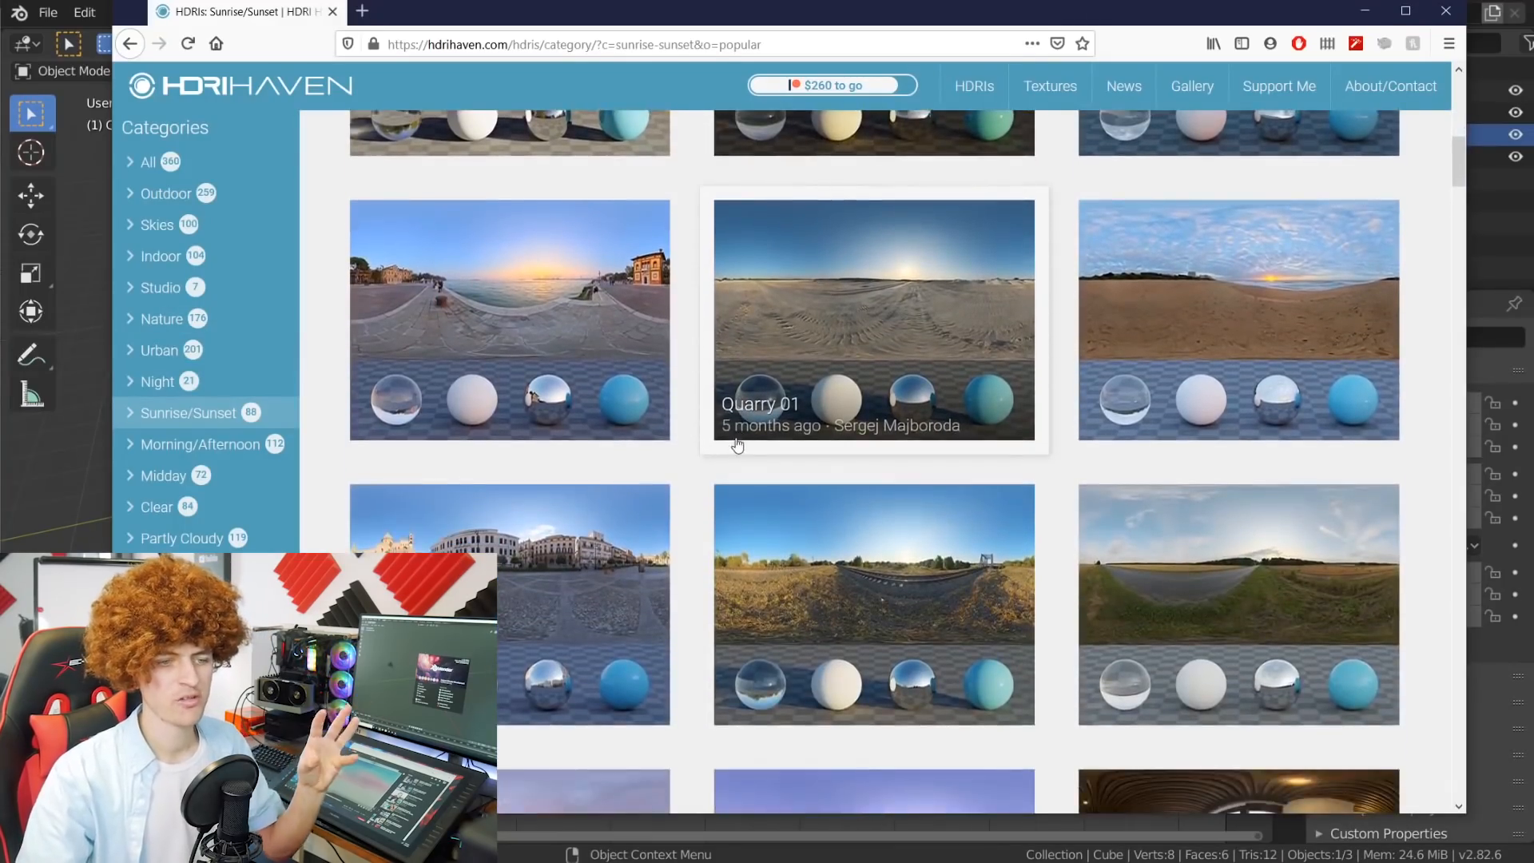
pyautogui.scroll(-3)
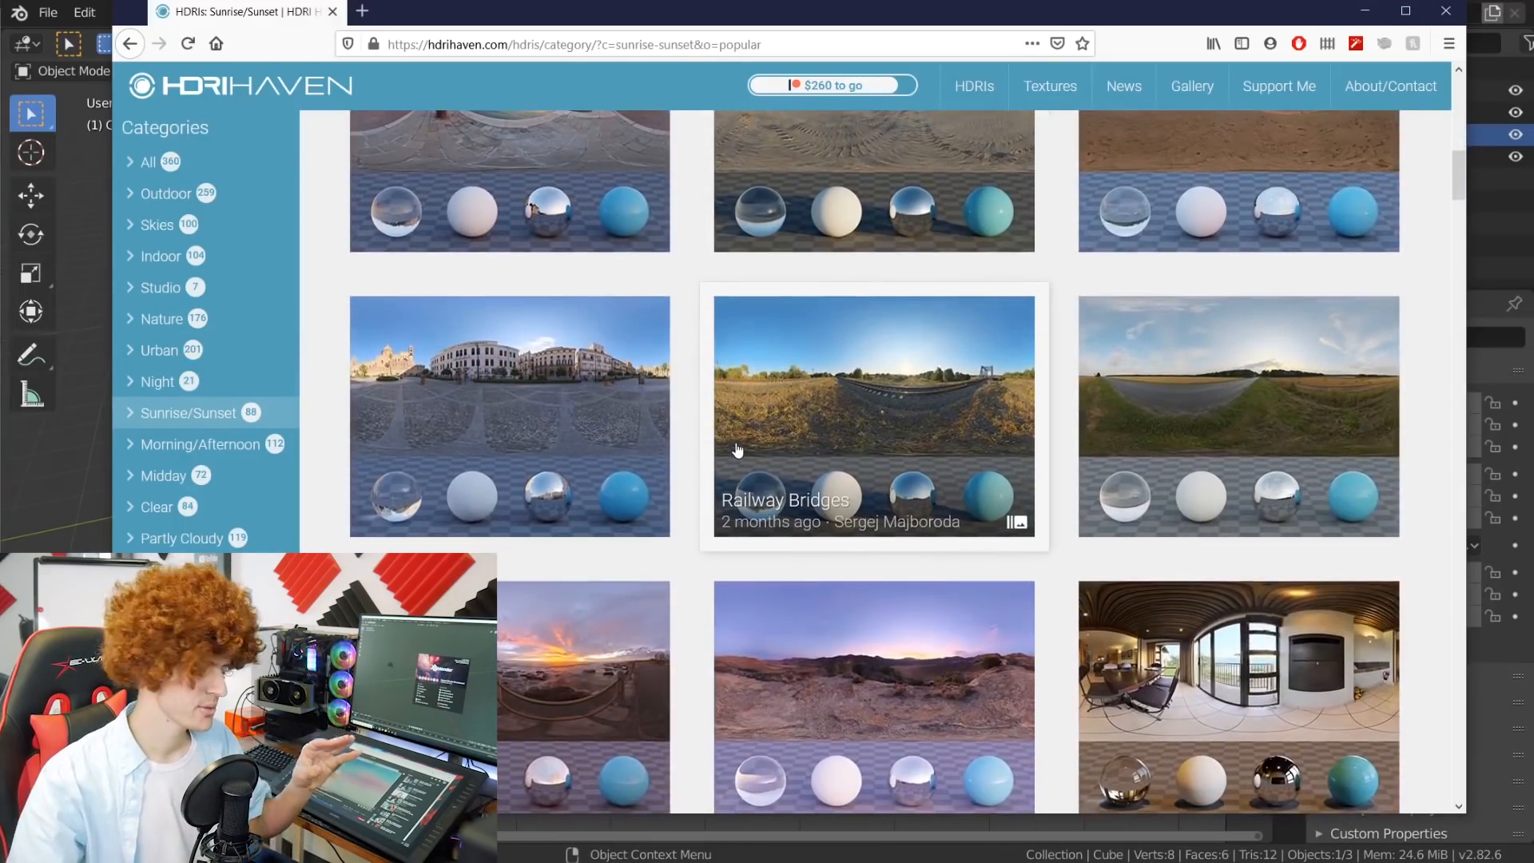
pyautogui.moveTo(746, 460)
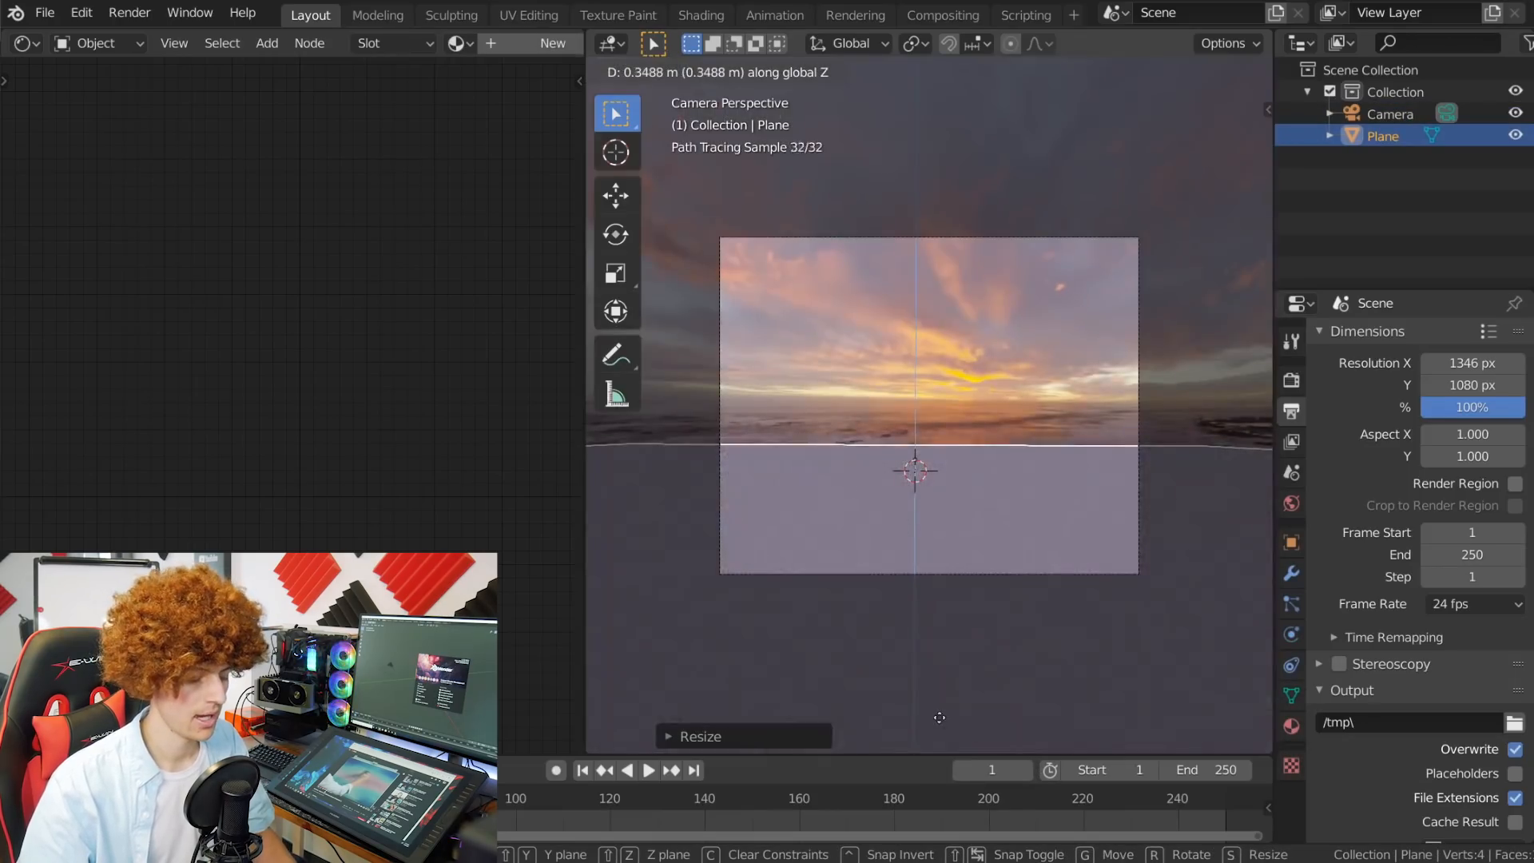
# Step: Append the water material from the saved .blend file via File > Append
pyautogui.click(45, 13)
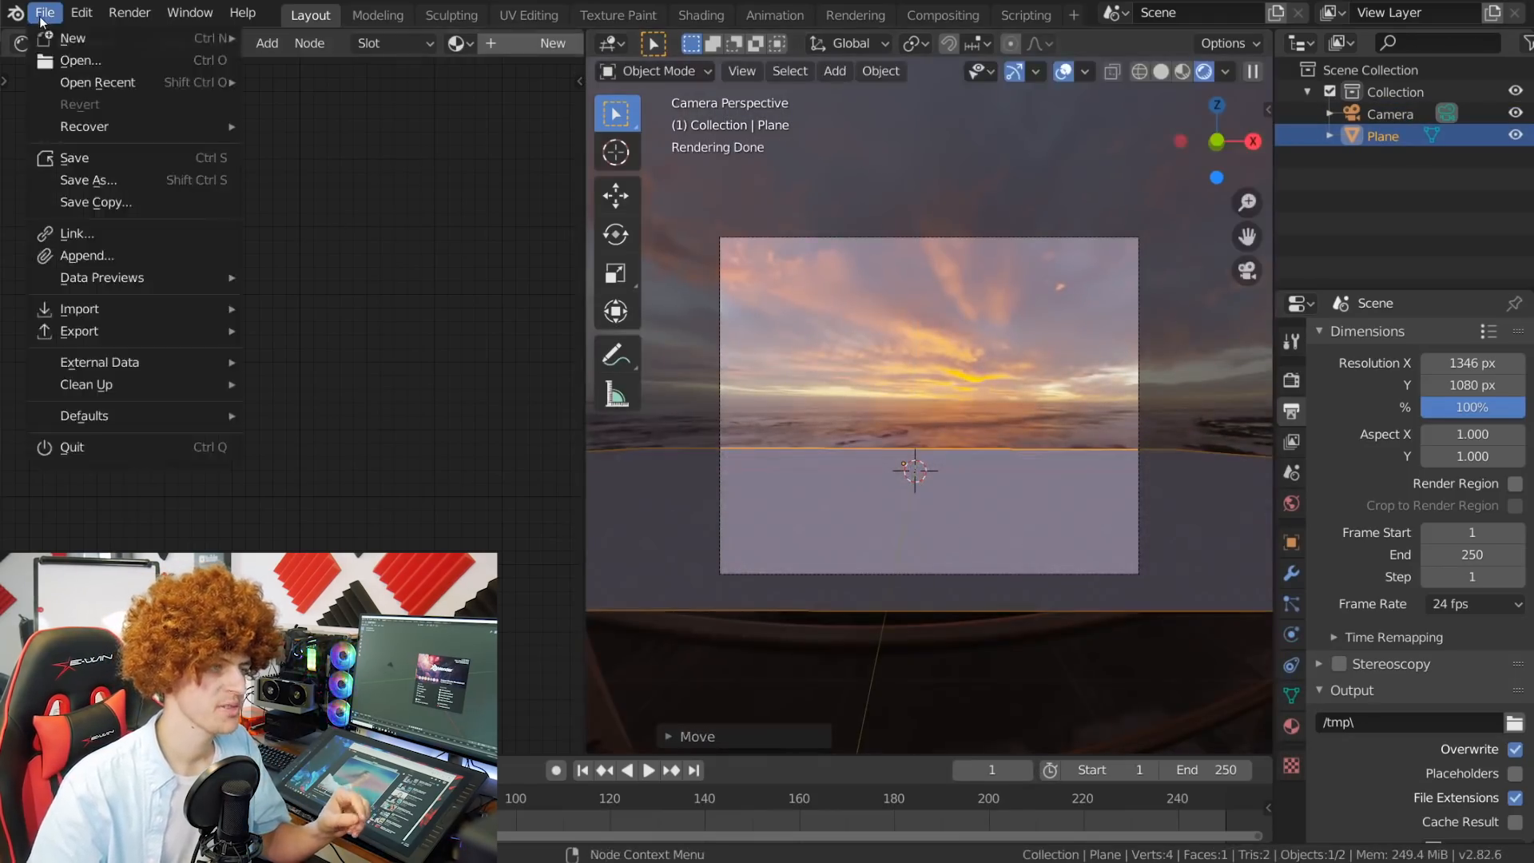
pyautogui.moveTo(85, 256)
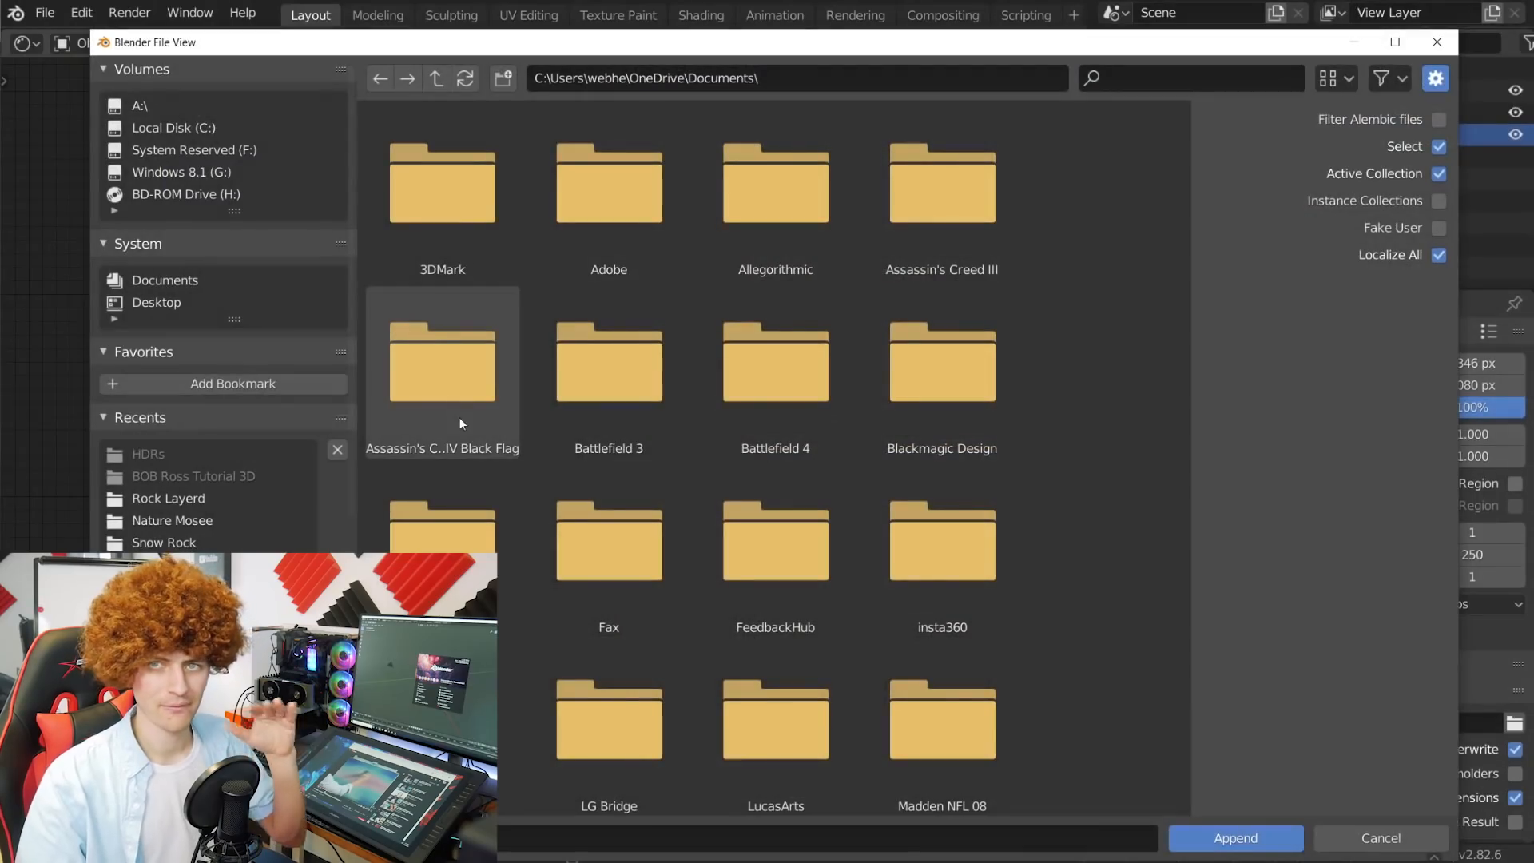
pyautogui.click(1380, 837)
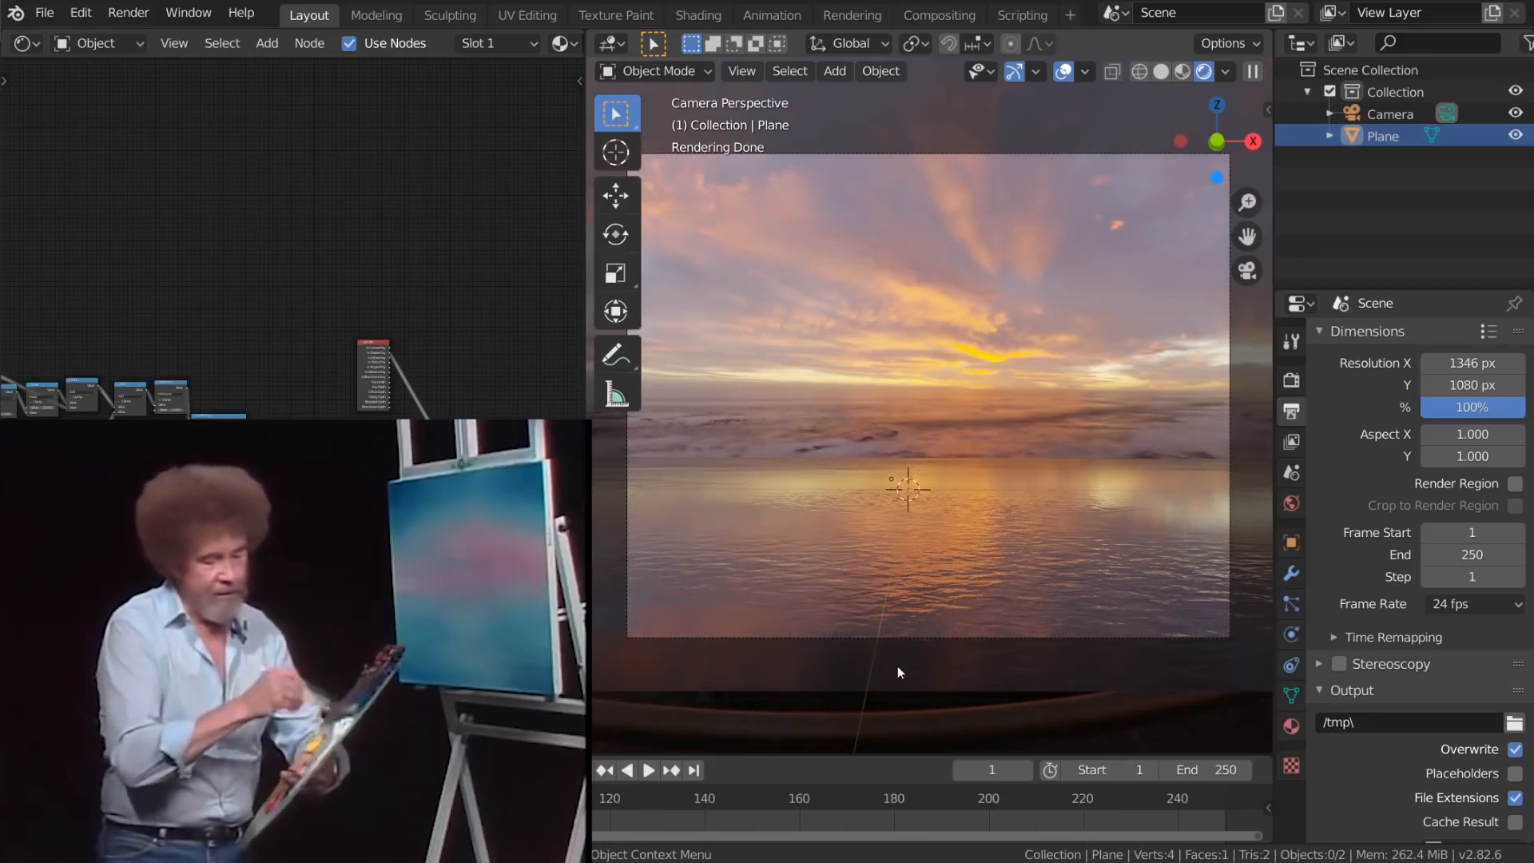
pyautogui.moveTo(1012, 600)
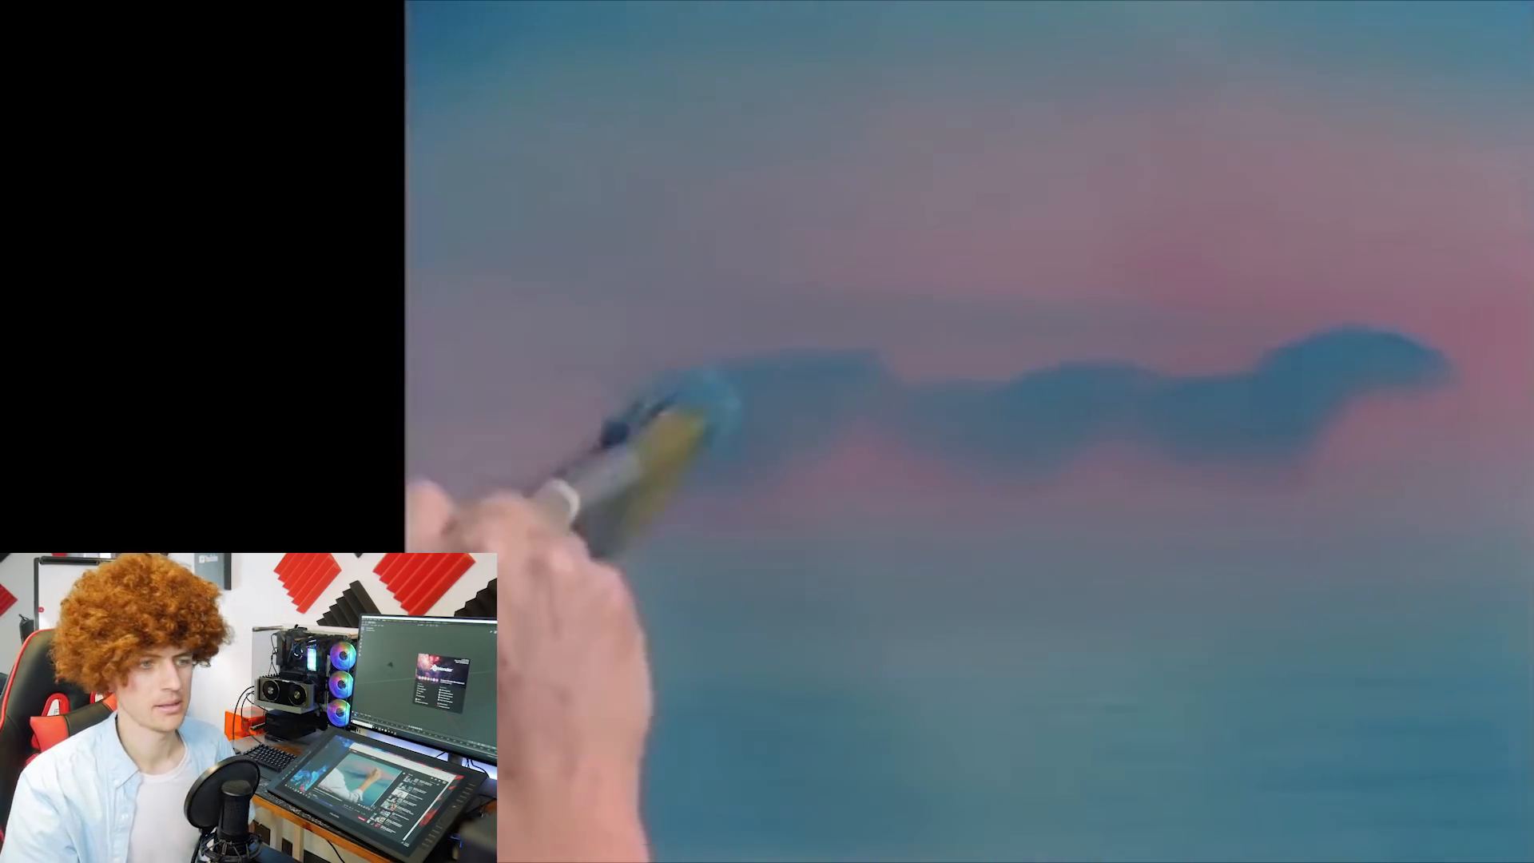
# Step: Add an A.N.T. Hetero Terrain landscape mesh beside the water plane
pyautogui.click(44, 13)
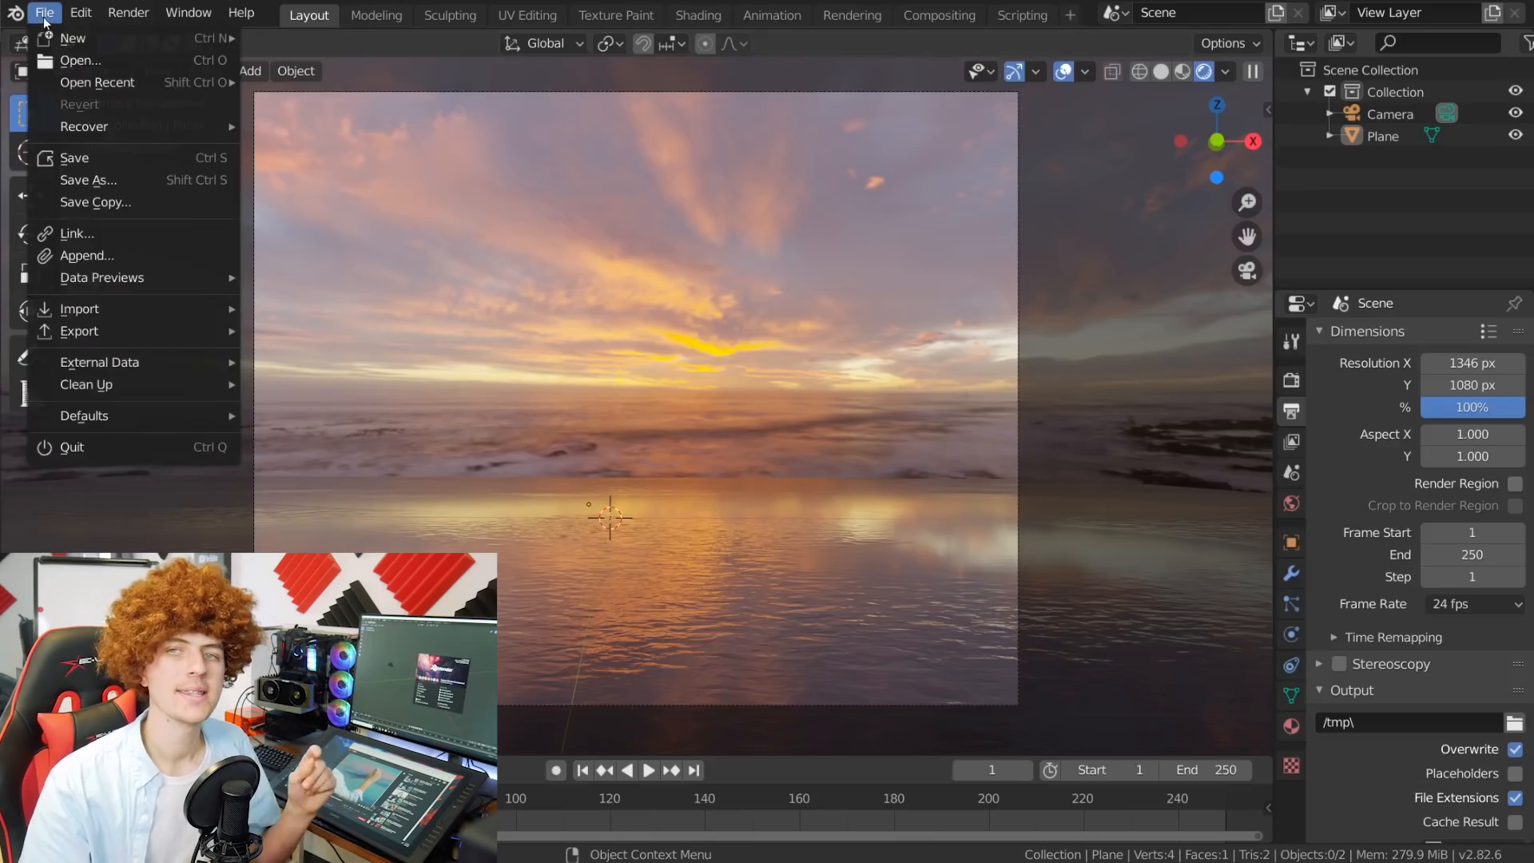
pyautogui.moveTo(127, 308)
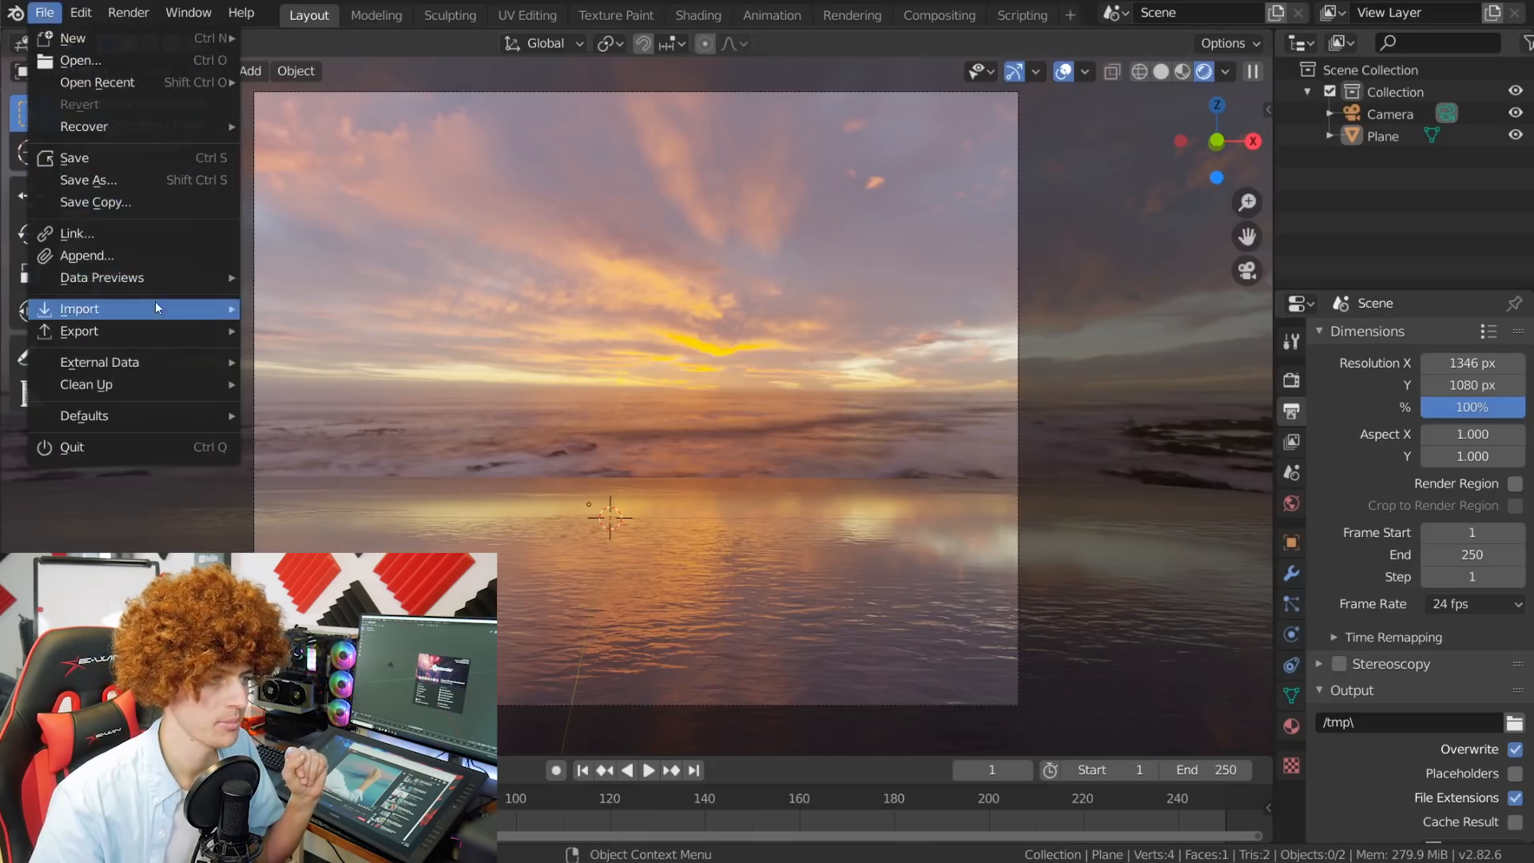
pyautogui.moveTo(108, 112)
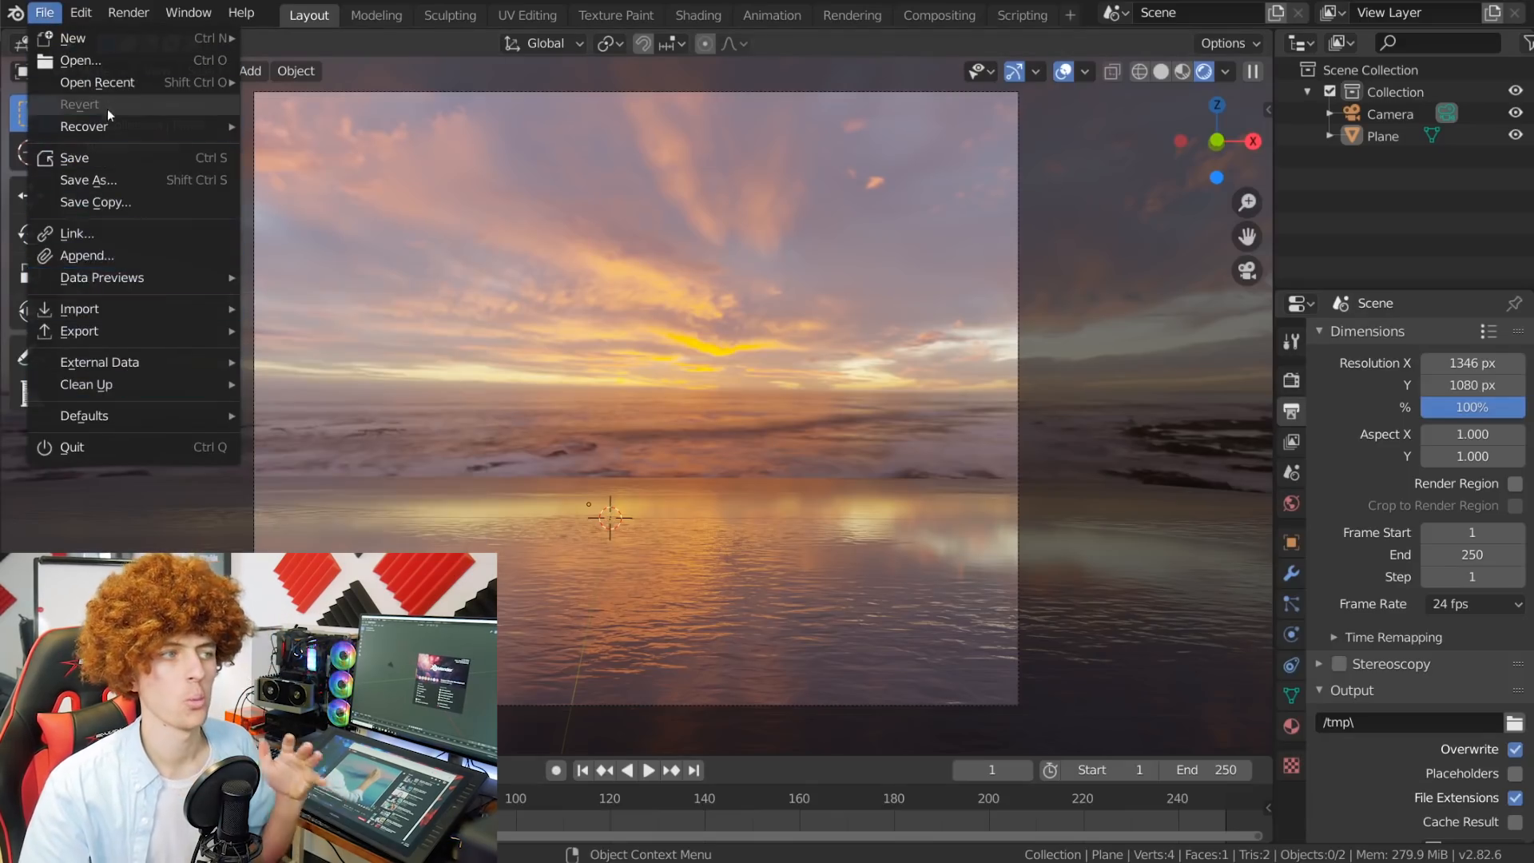
pyautogui.moveTo(86, 255)
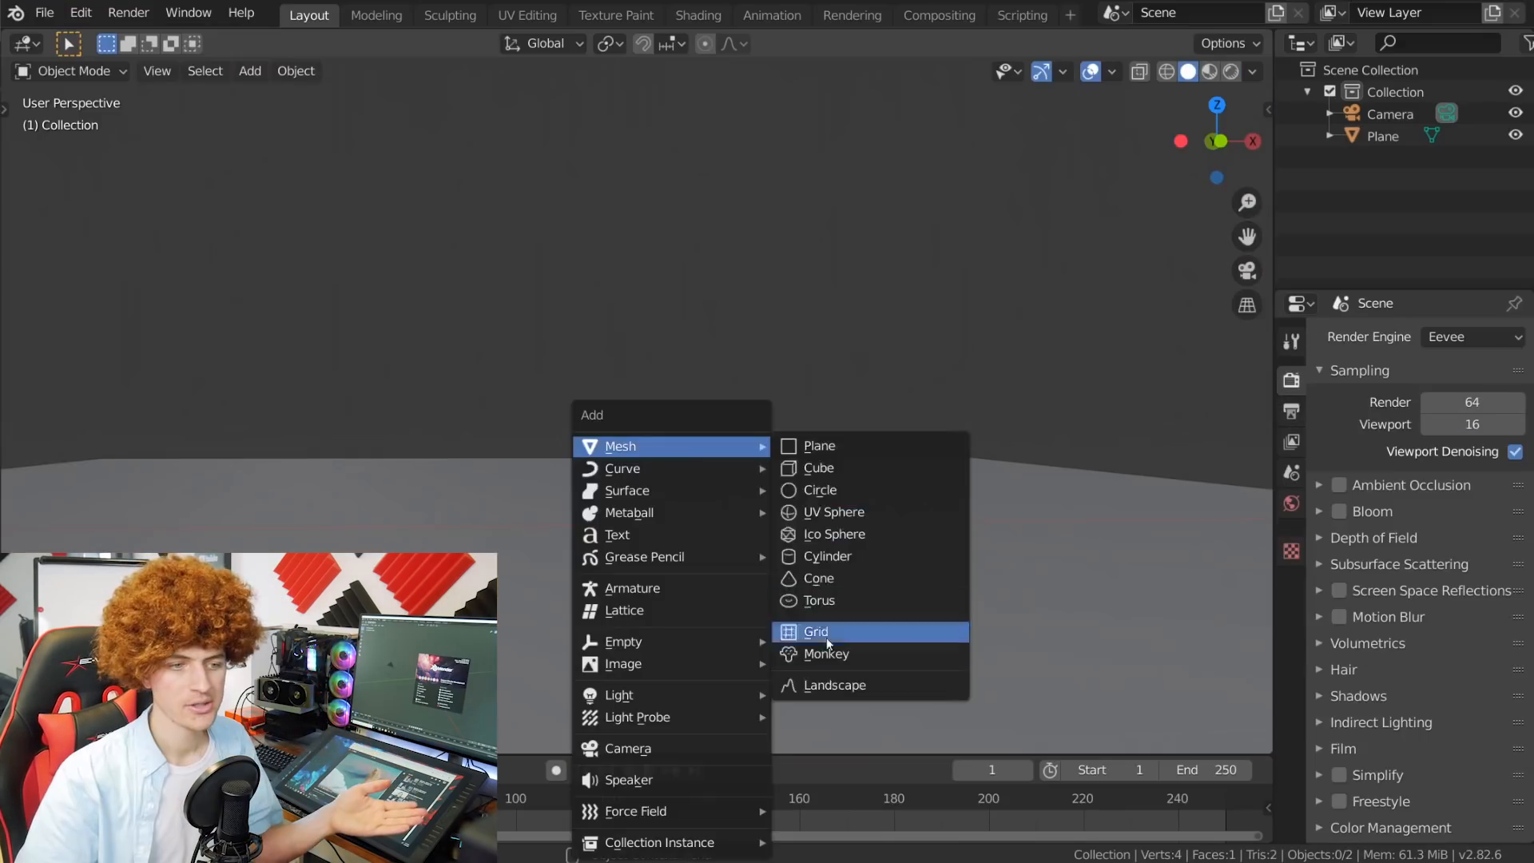
pyautogui.click(833, 685)
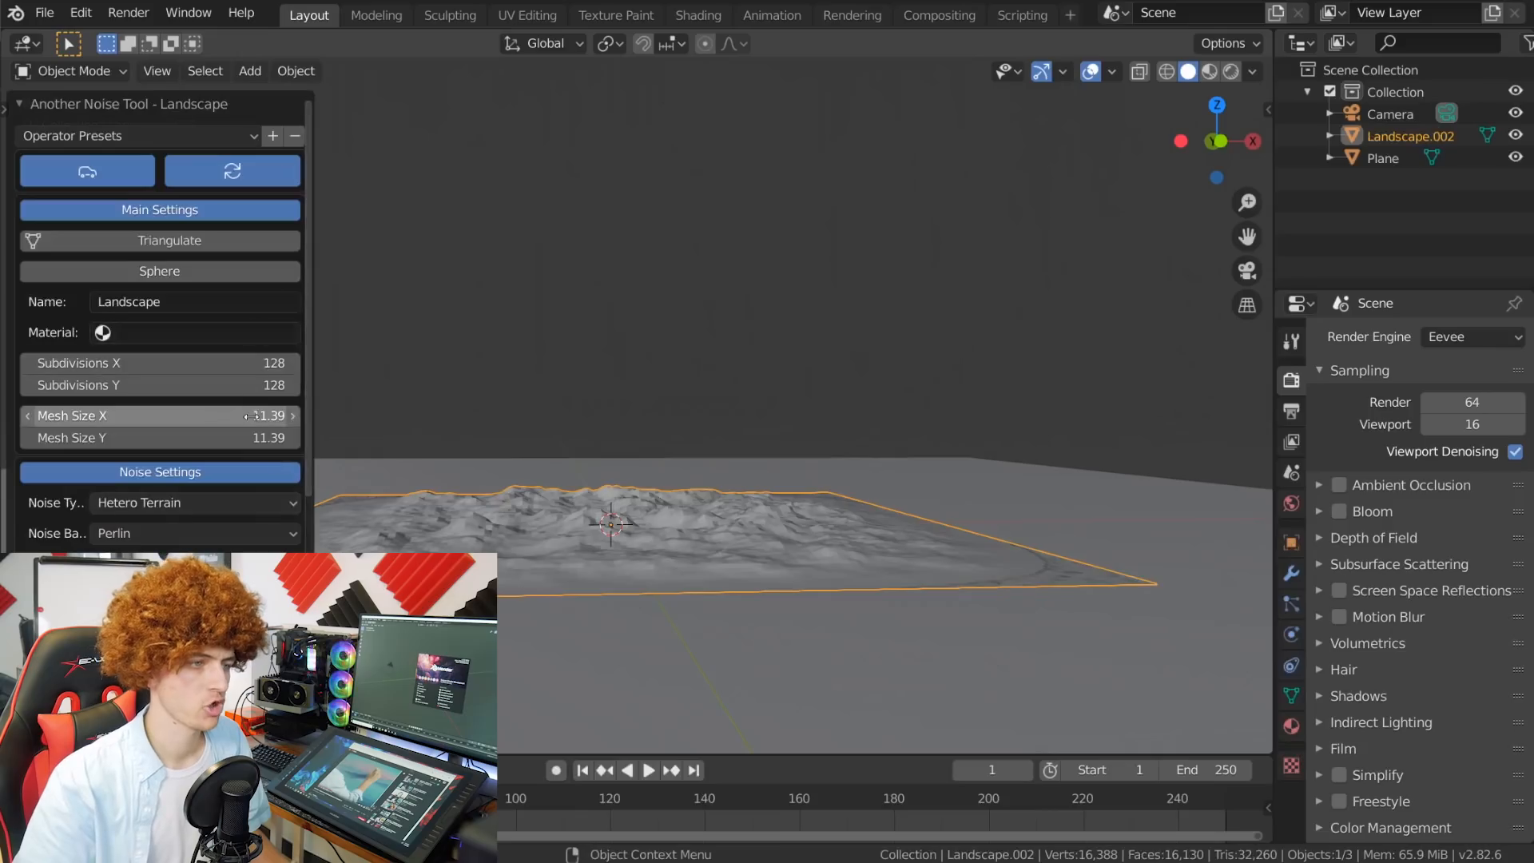